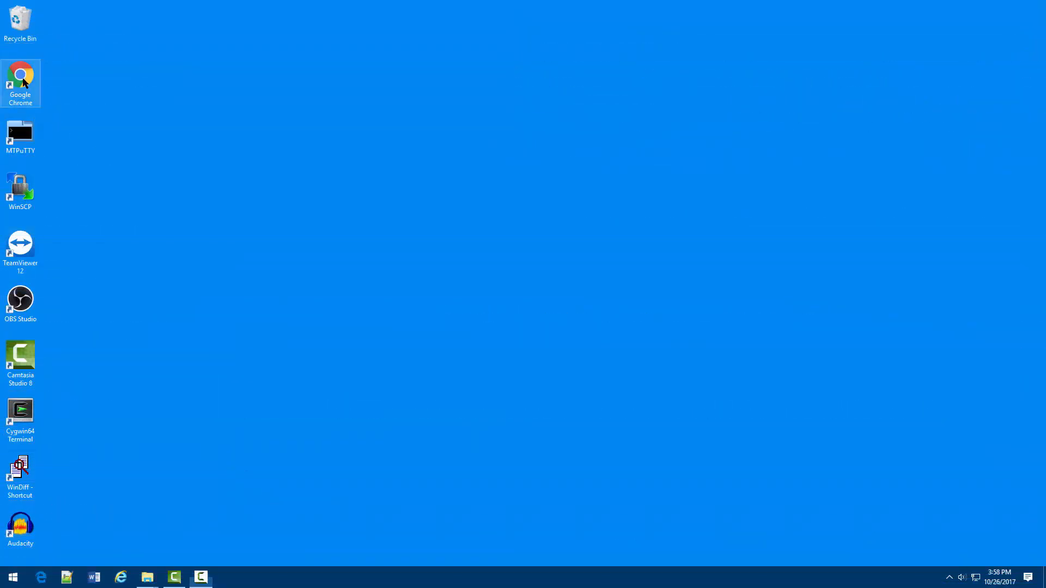
# - Launch Google Chrome and load baraha.com
pyautogui.doubleClick(21, 82)
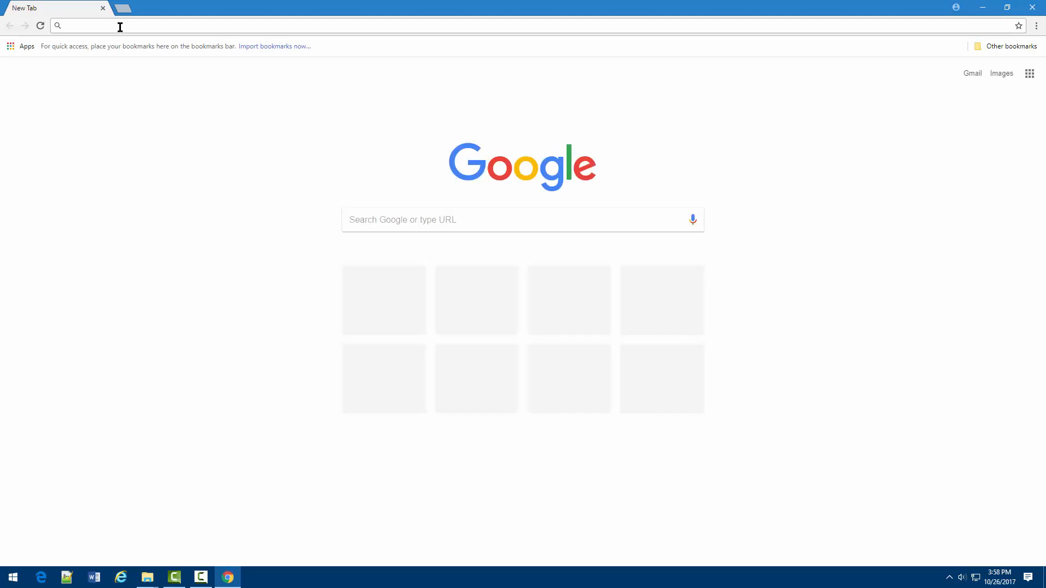
pyautogui.write('baraha.com')
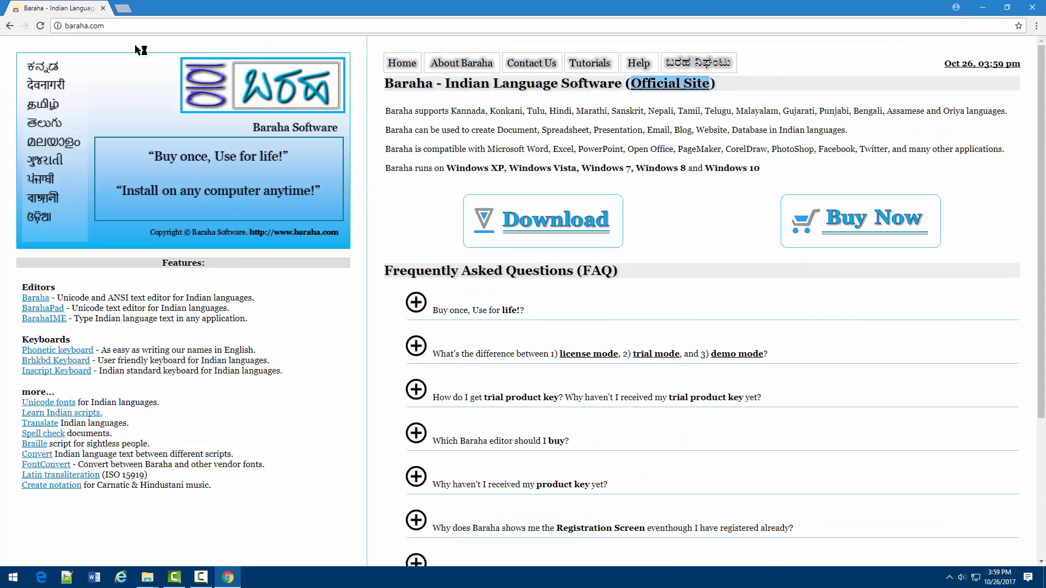
# - Download baraha_setup.exe (Baraha 10.10.168) and run it, allowing changes
pyautogui.click(554, 219)
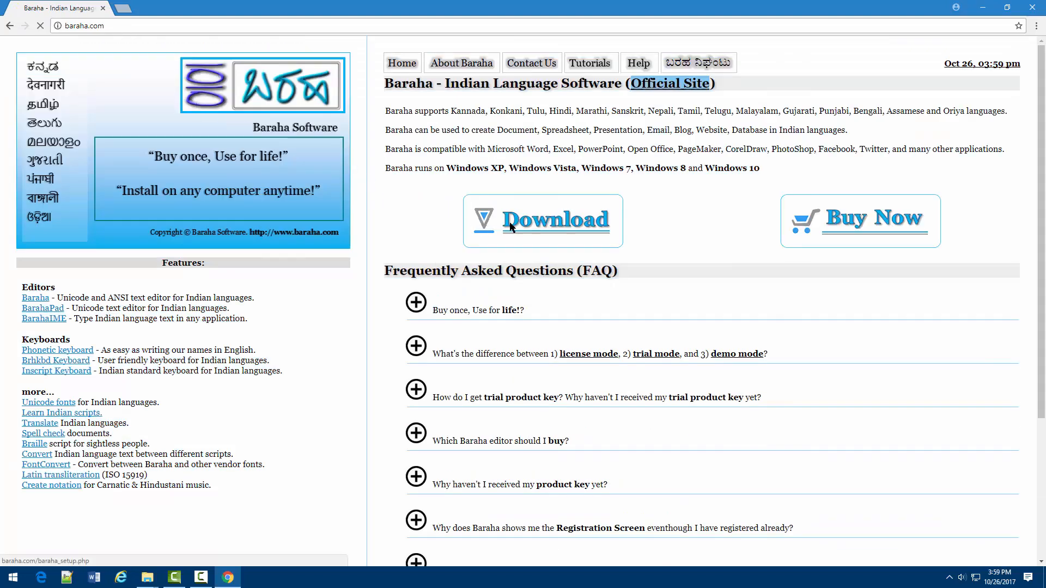
pyautogui.click(542, 220)
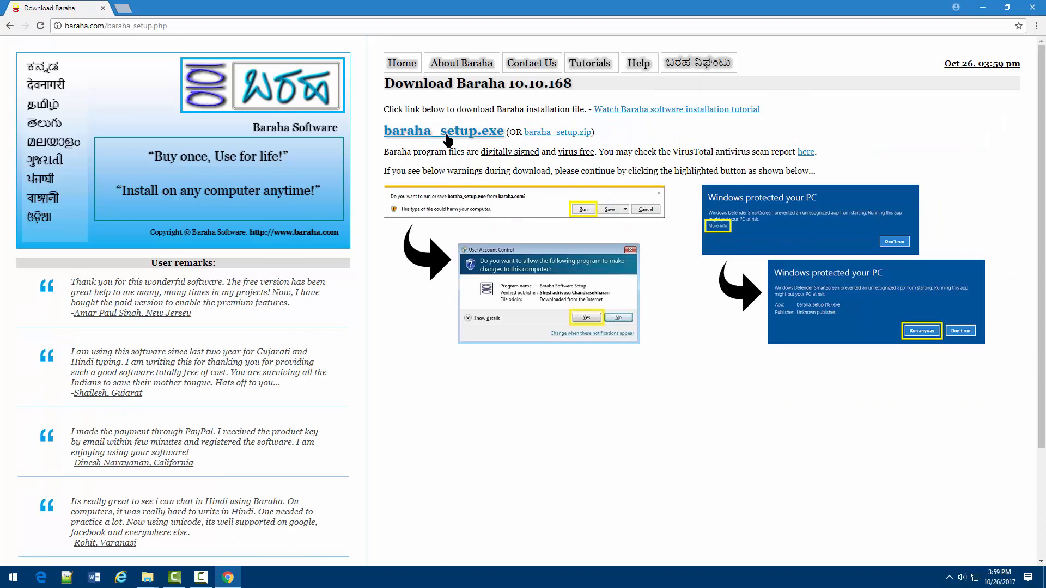
pyautogui.click(443, 131)
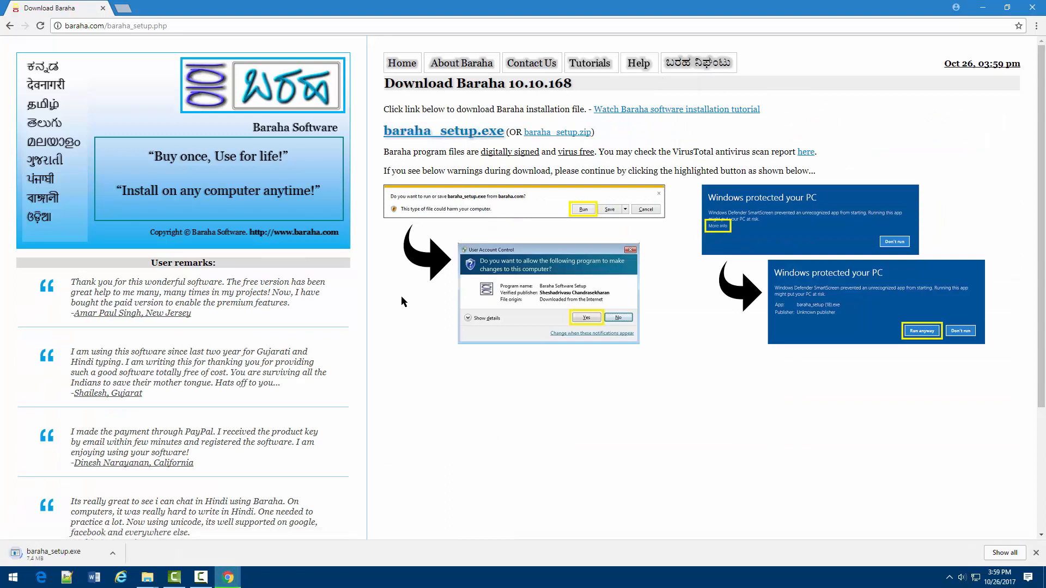
pyautogui.moveTo(396, 326)
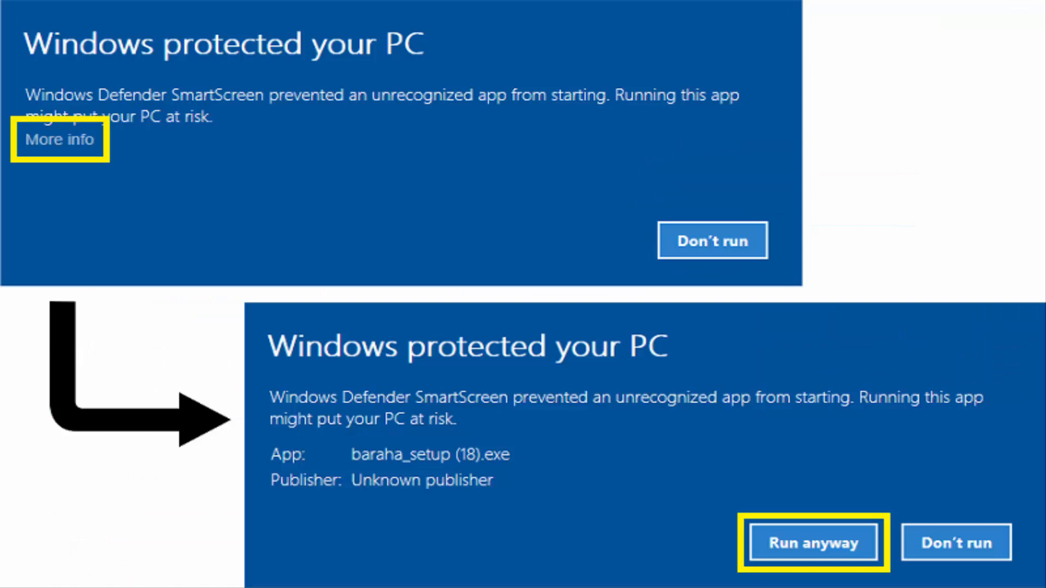
pyautogui.click(812, 542)
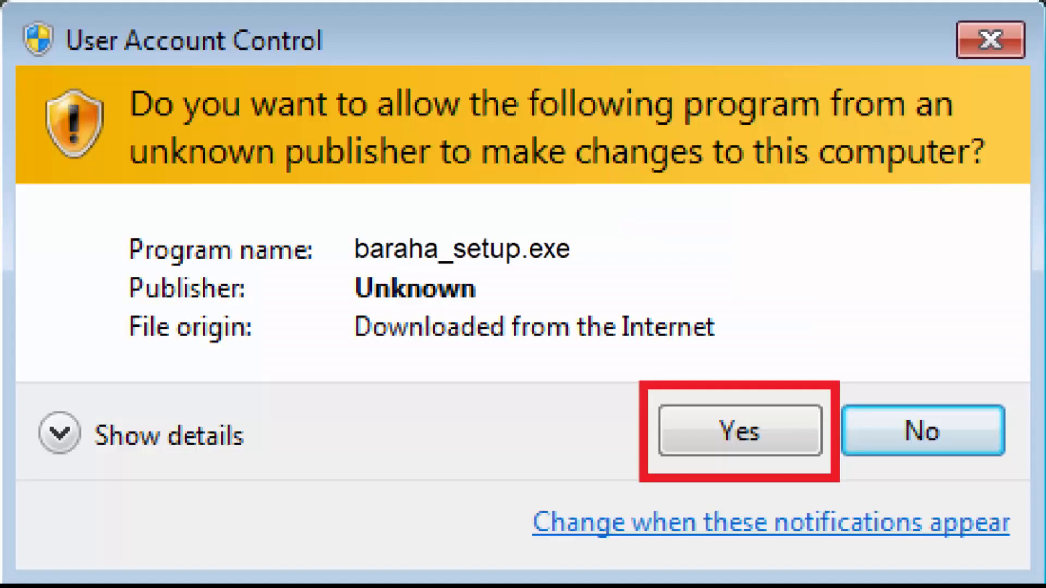
pyautogui.click(740, 430)
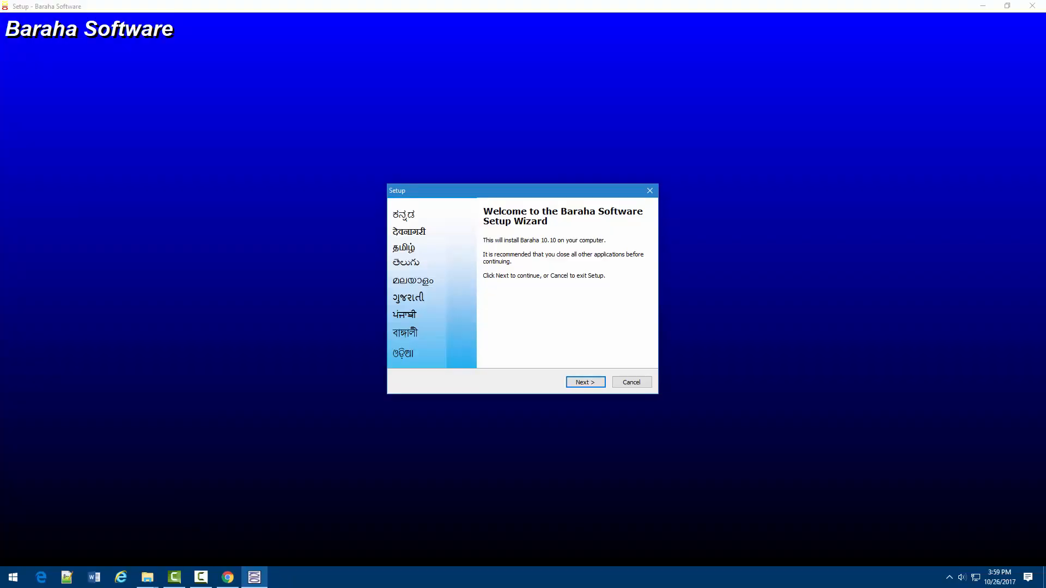
# - Install Baraha into the default Baraha Software folder and finish the wizard
pyautogui.click(583, 382)
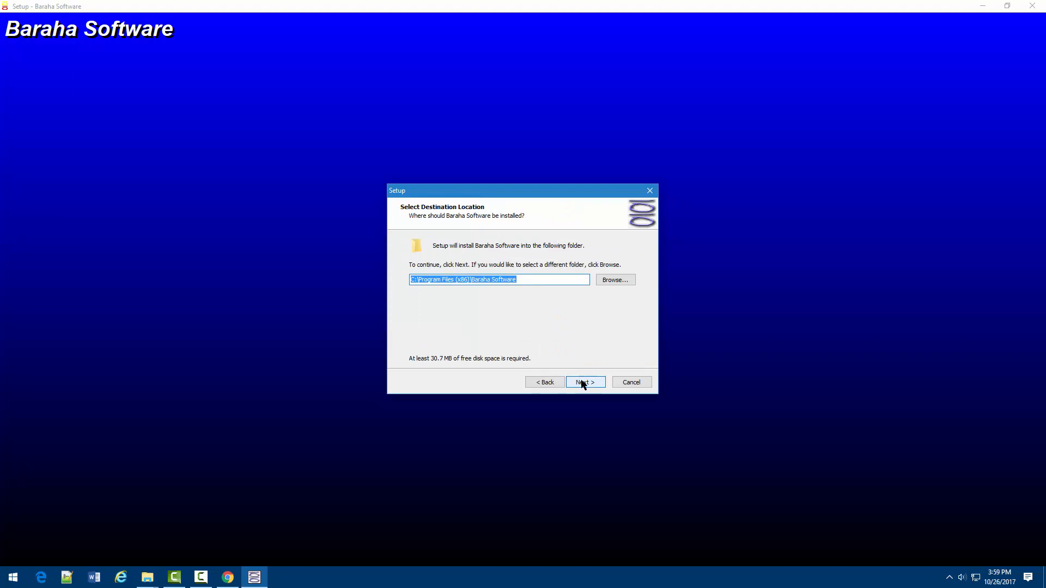
pyautogui.click(585, 382)
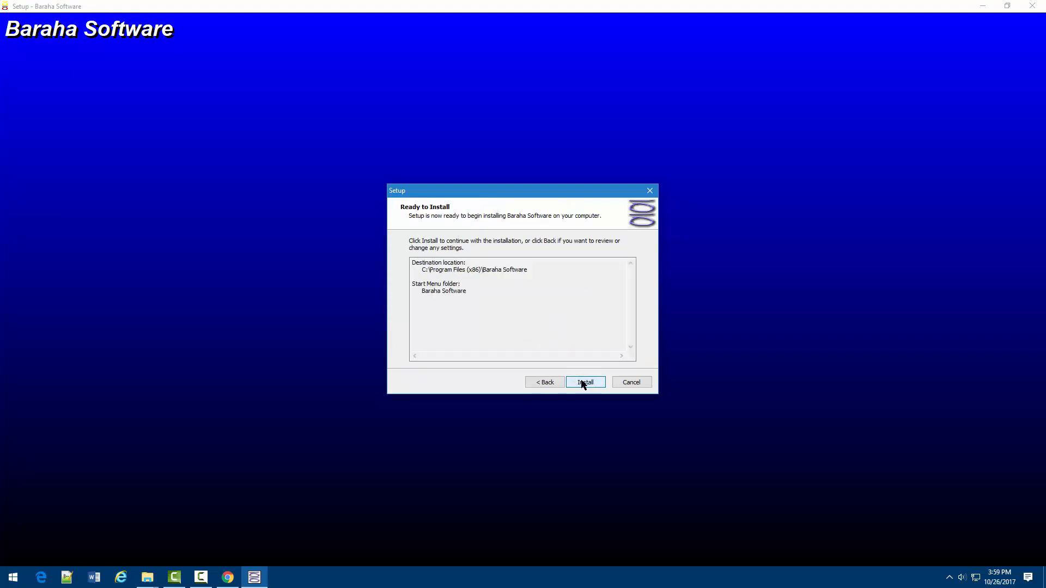
pyautogui.click(585, 381)
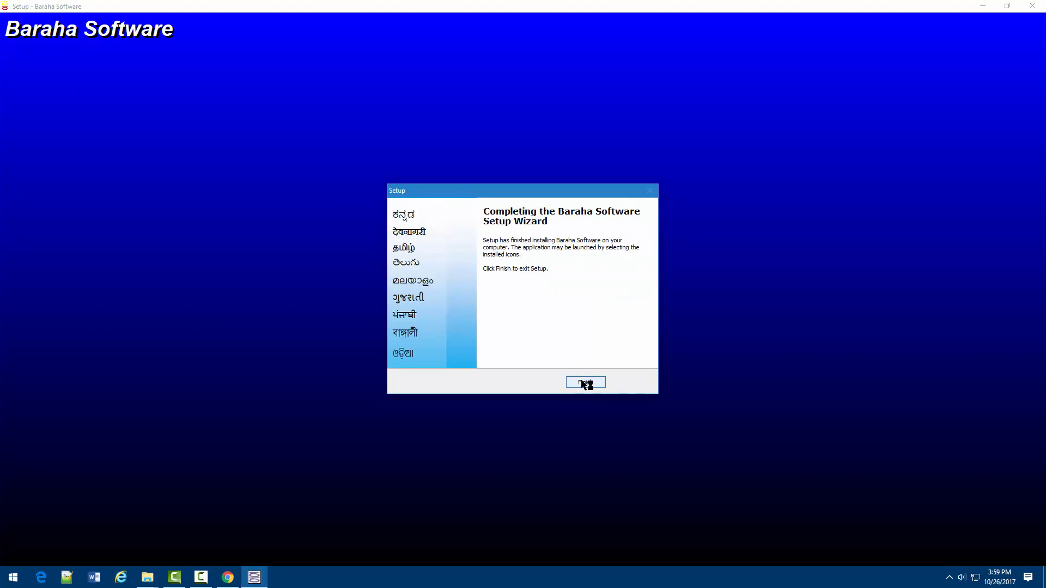
pyautogui.click(585, 382)
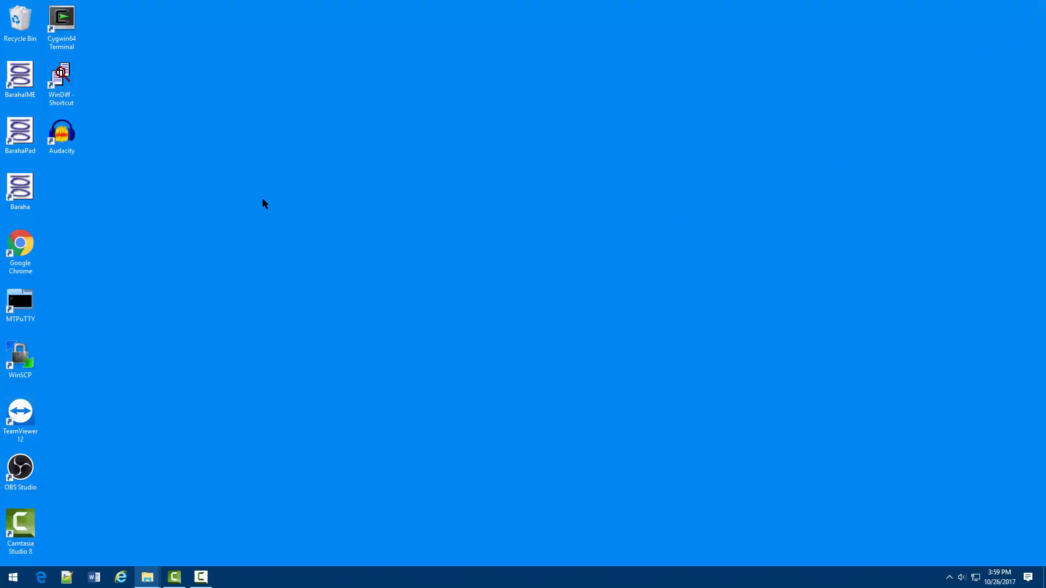
# - Launch Baraha from its desktop shortcut
pyautogui.click(21, 134)
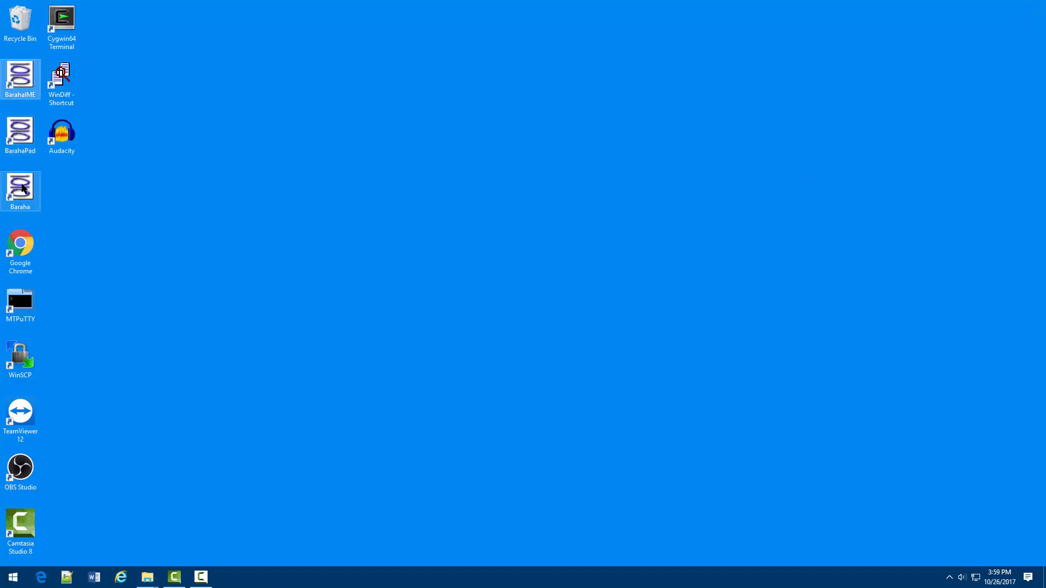
pyautogui.doubleClick(20, 187)
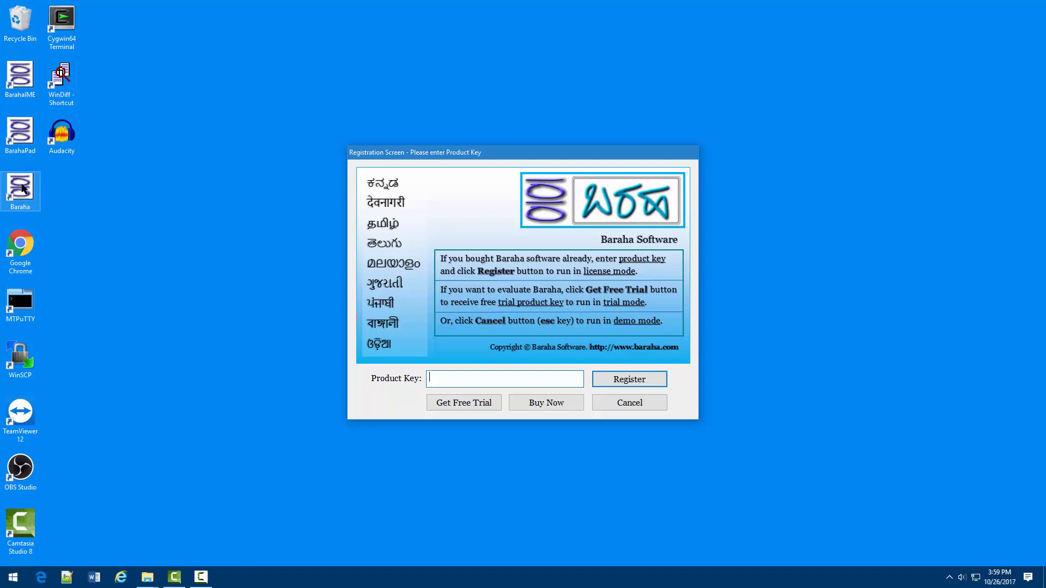
pyautogui.moveTo(298, 412)
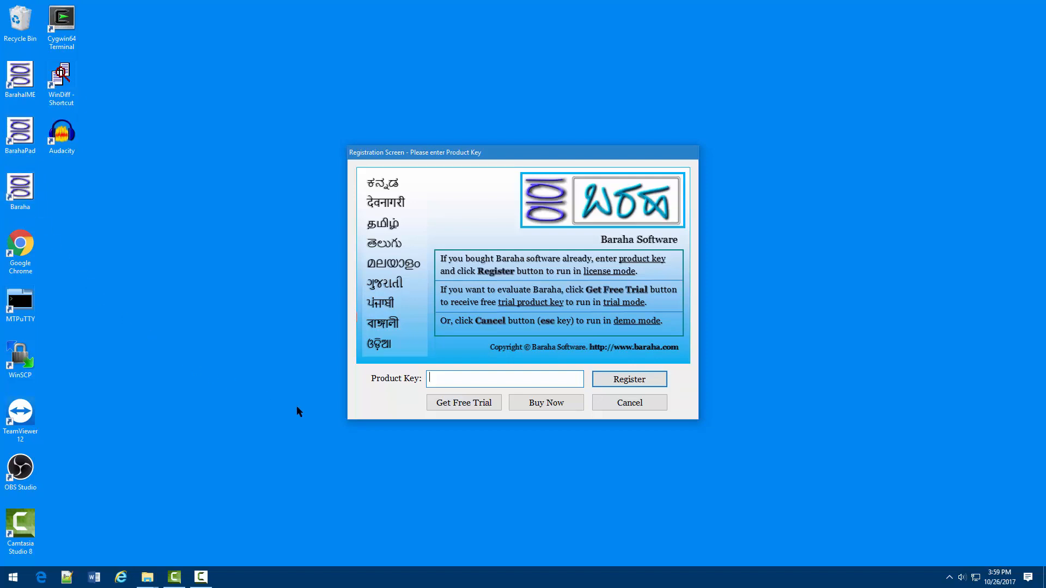